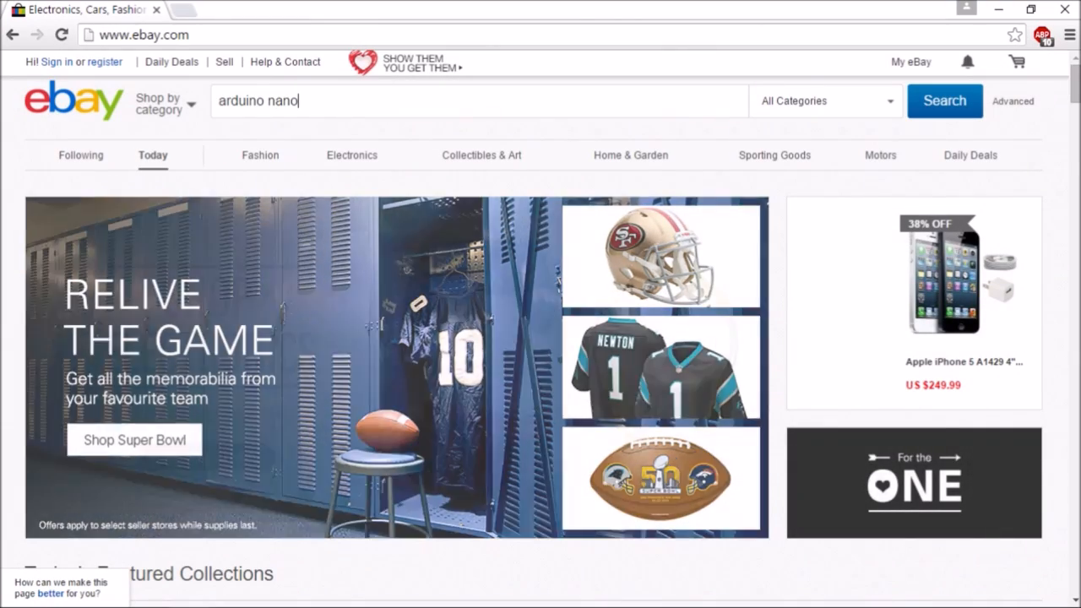
- Search eBay for arduino nano and review the first Nano V3.0 CH340G listing's features
{"action": "left_click", "coordinate": [943, 100]}
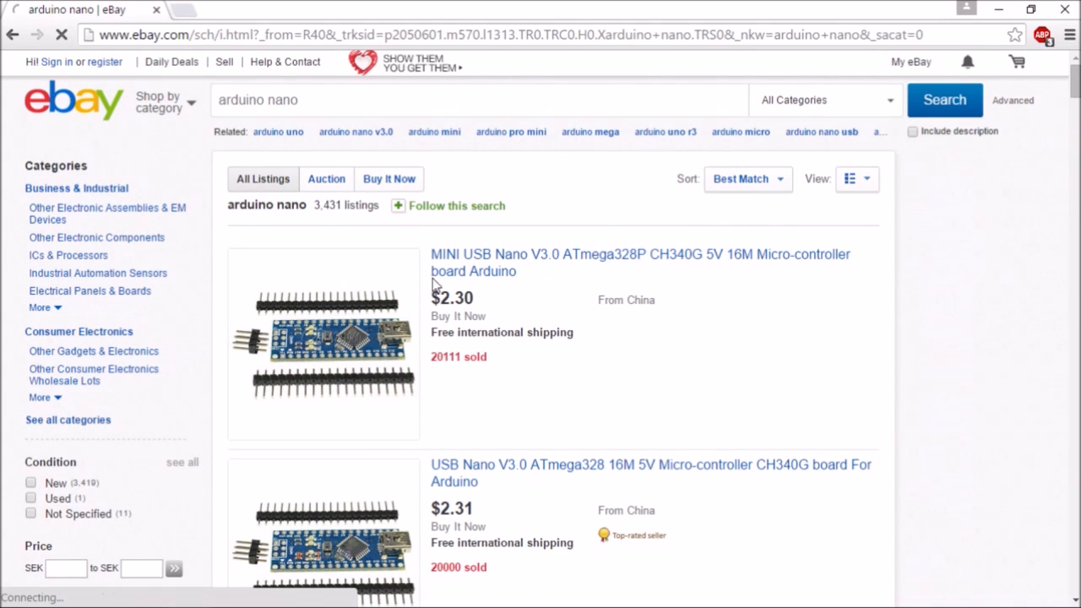
{"action": "left_click", "coordinate": [639, 254]}
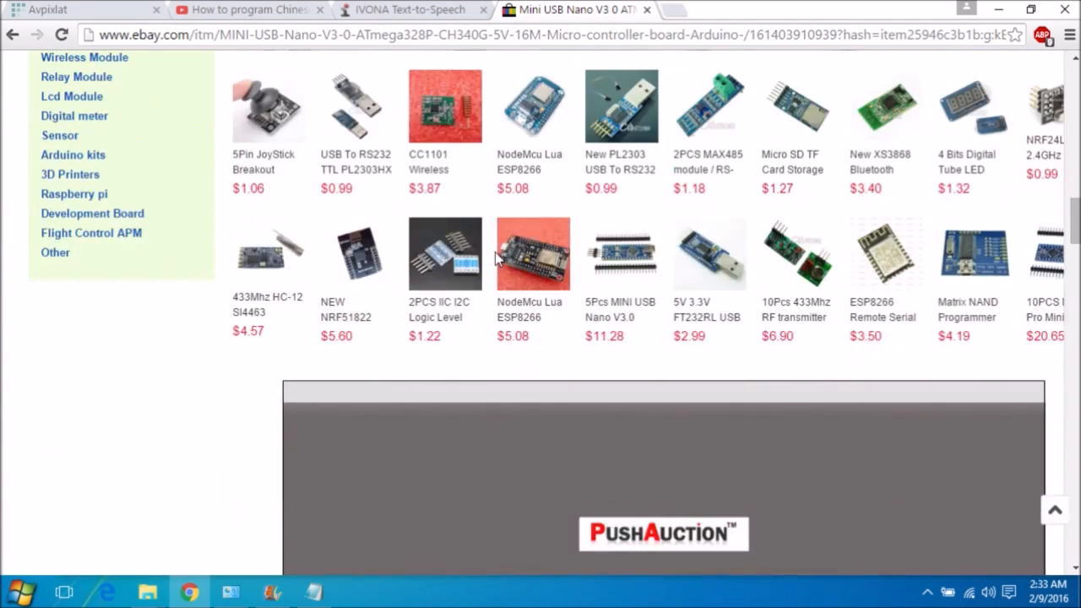
{"action": "scroll", "scroll_direction": "down", "scroll_amount": 3}
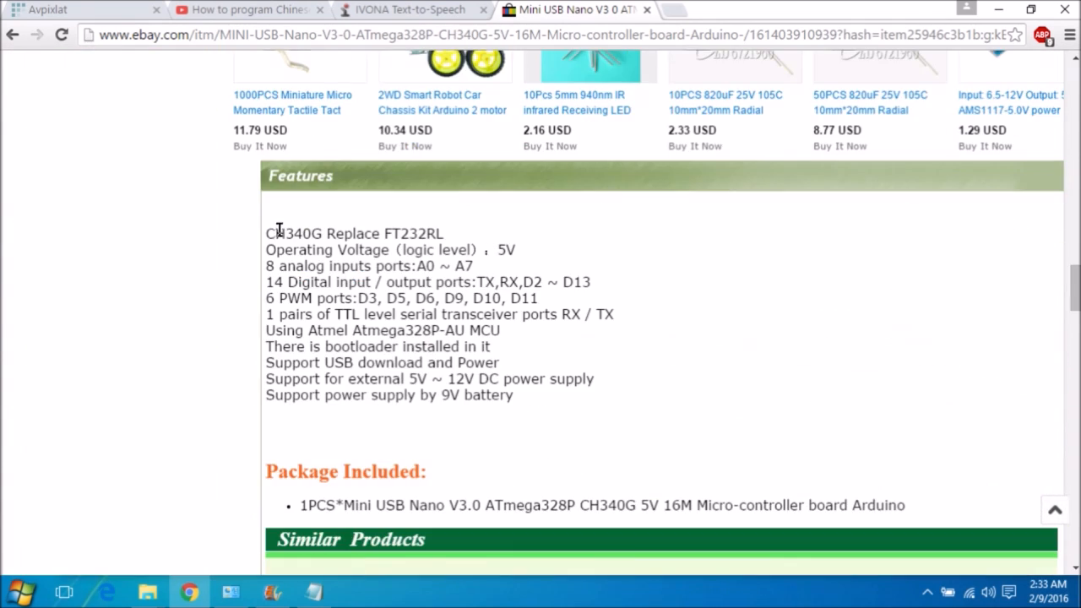
{"action": "mouse_move", "coordinate": [363, 238]}
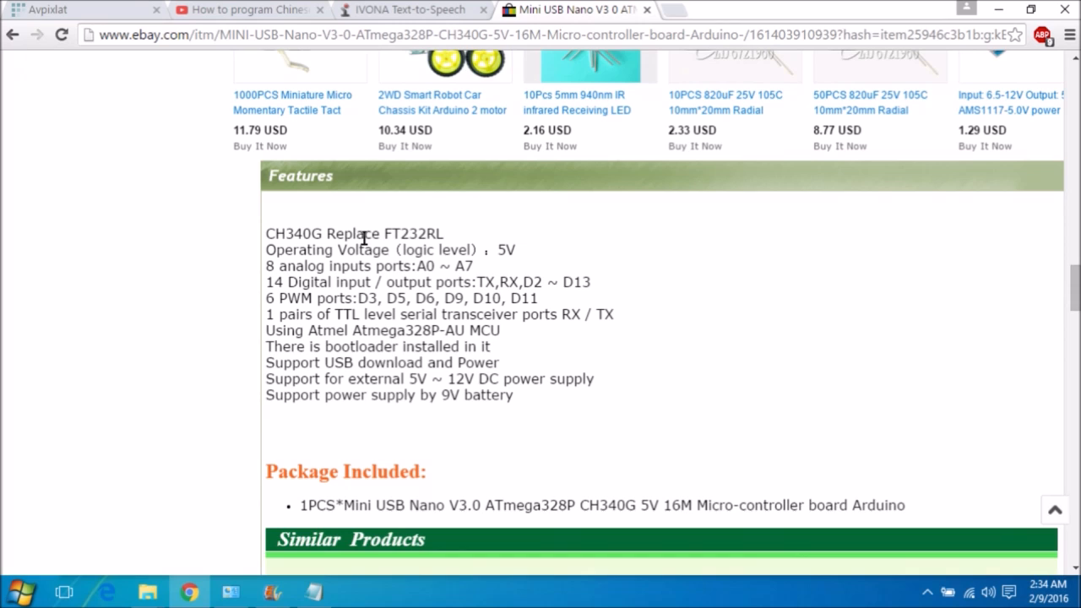
{"action": "mouse_move", "coordinate": [277, 342]}
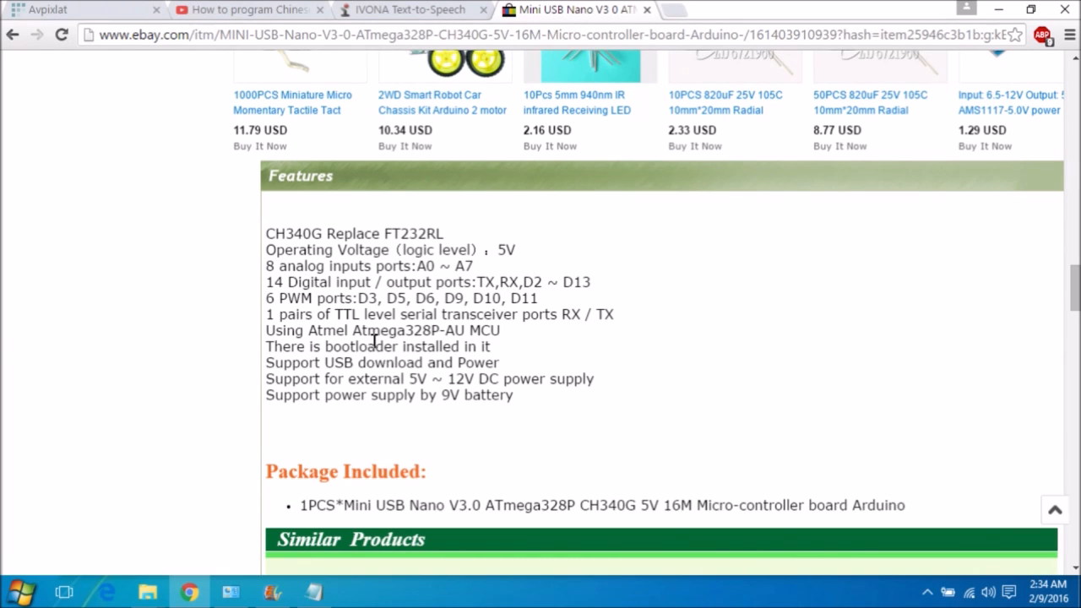
{"action": "mouse_move", "coordinate": [540, 350]}
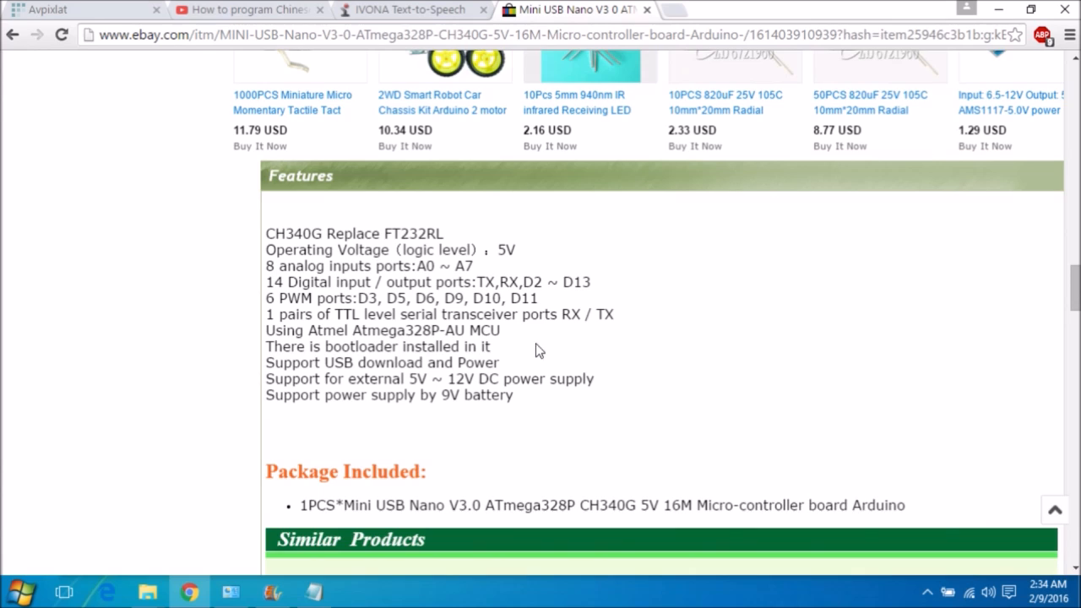
{"action": "scroll", "scroll_direction": "down", "scroll_amount": 3}
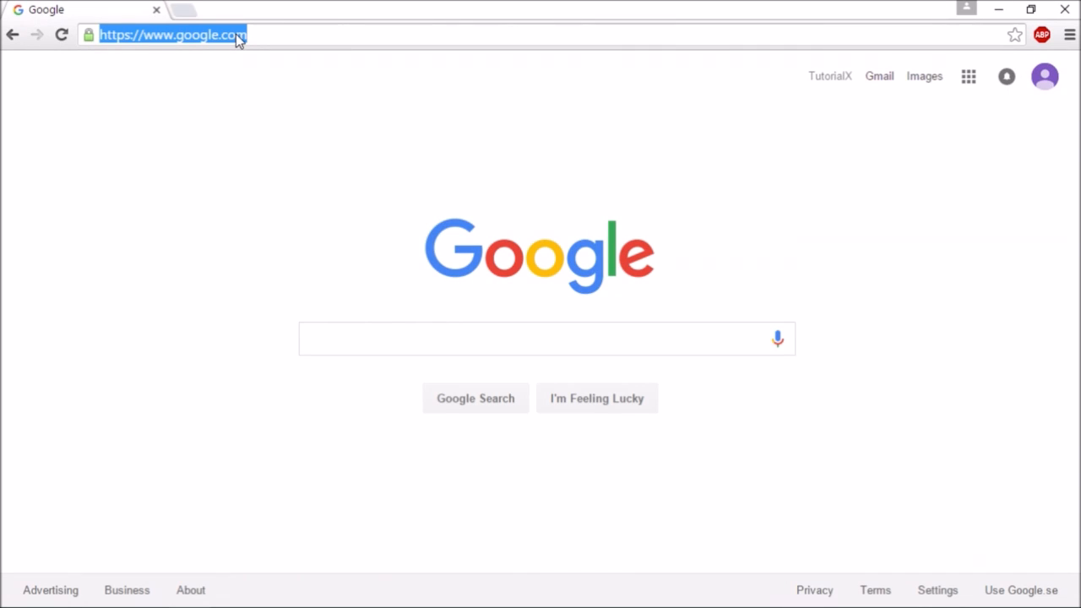
- Go to arduino.cc and reach the Arduino software download page
{"action": "type", "text": "arduino."}
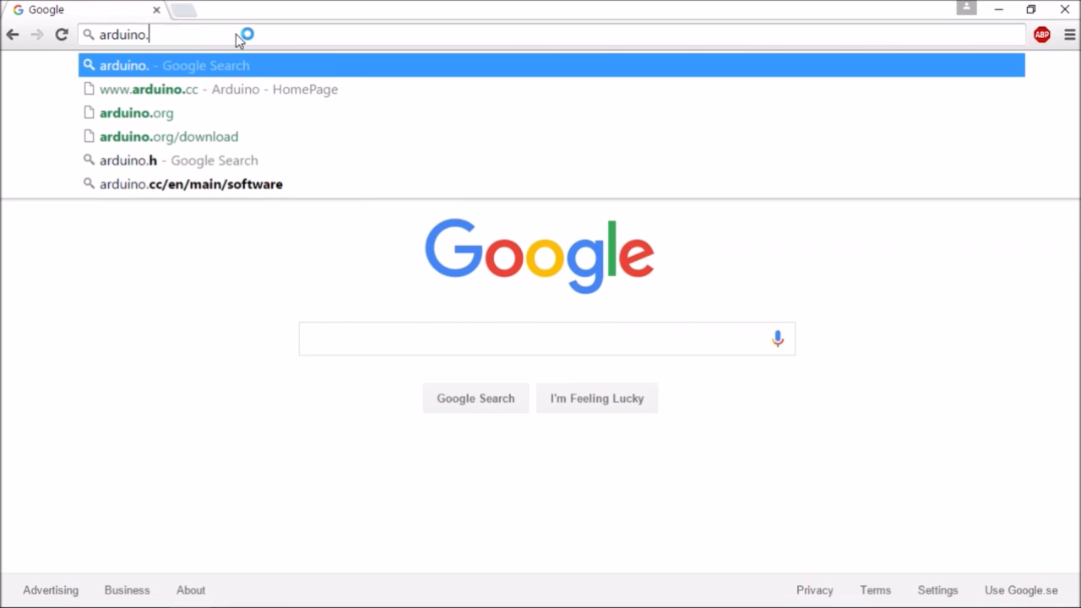
{"action": "left_click", "coordinate": [209, 88]}
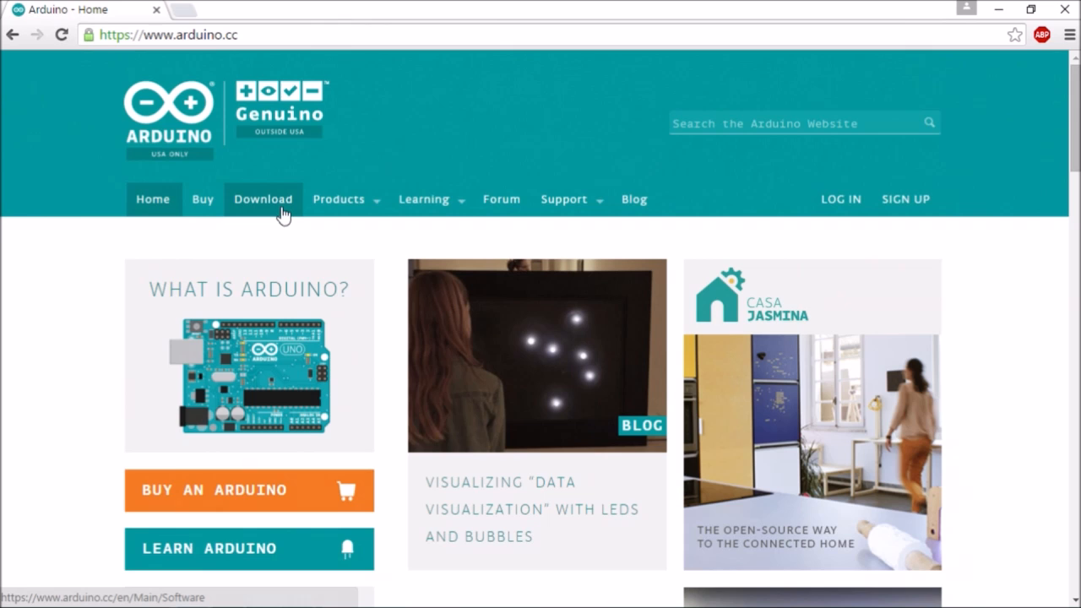
{"action": "left_click", "coordinate": [262, 199]}
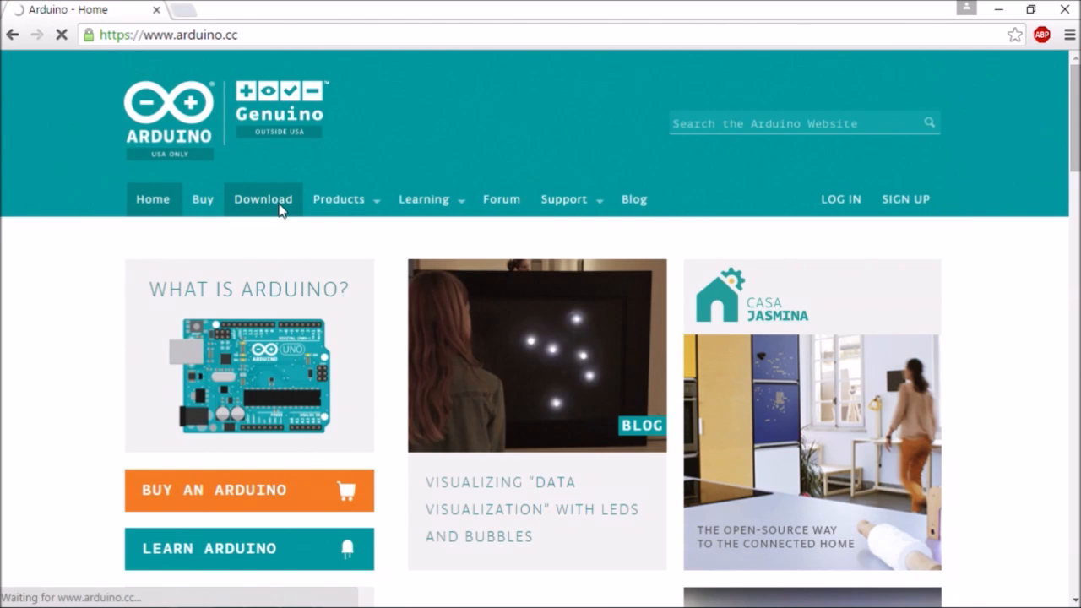
{"action": "left_click", "coordinate": [263, 200]}
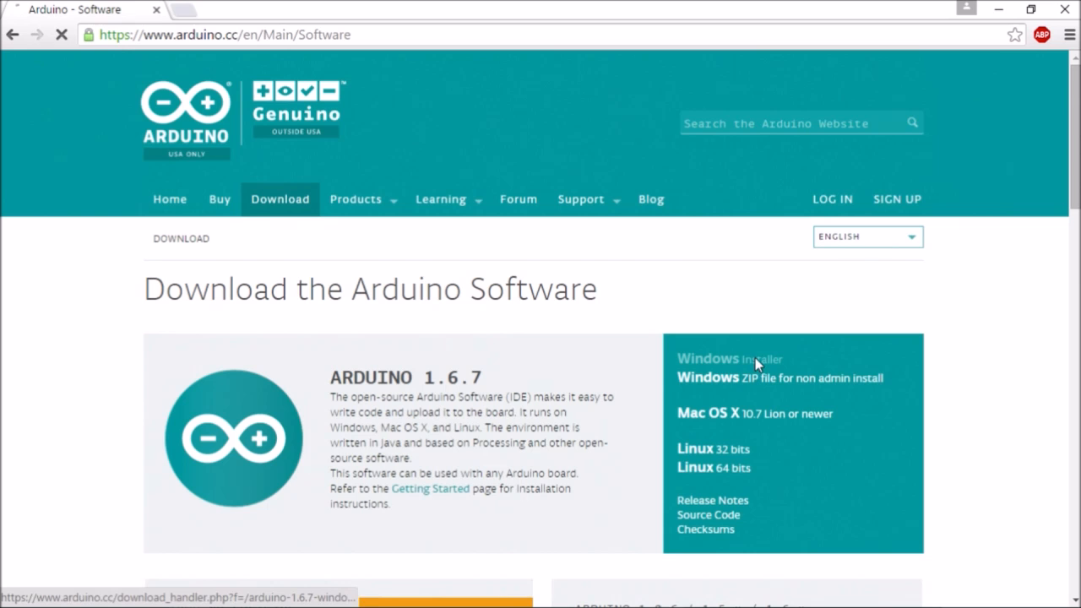
- Download the arduino-1.6.7-windows.exe installer without contributing and save it to Downloads
{"action": "left_click", "coordinate": [708, 358]}
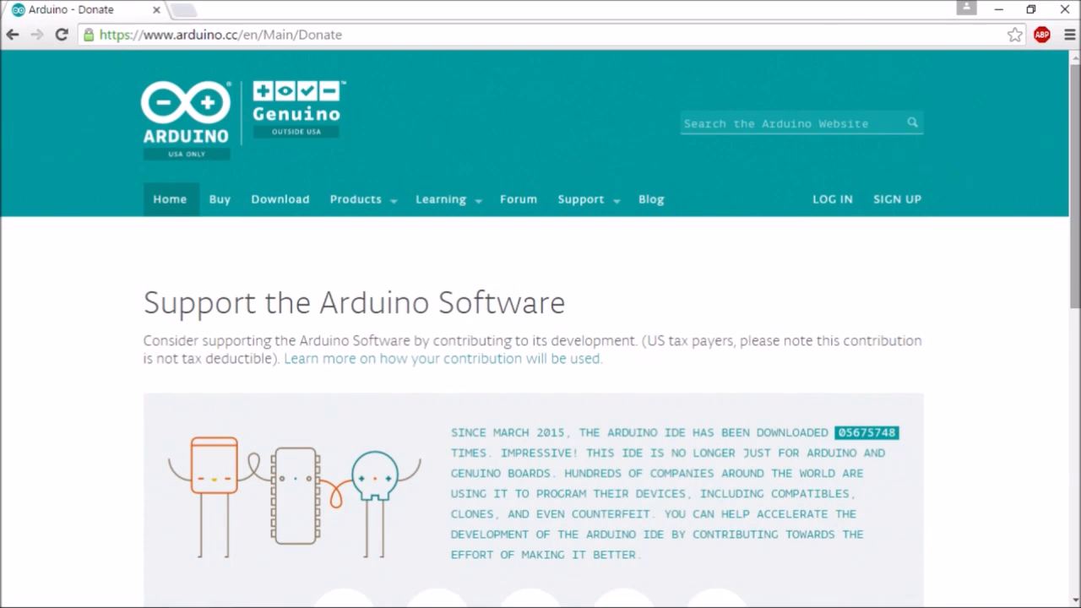
{"action": "scroll", "scroll_direction": "down", "scroll_amount": 3}
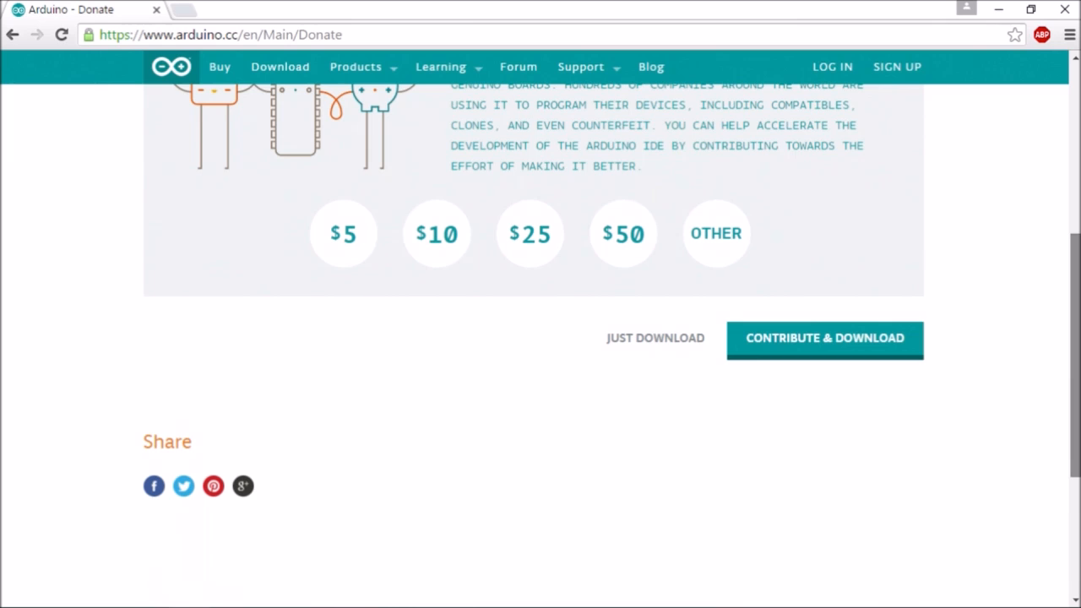
{"action": "left_click", "coordinate": [655, 337]}
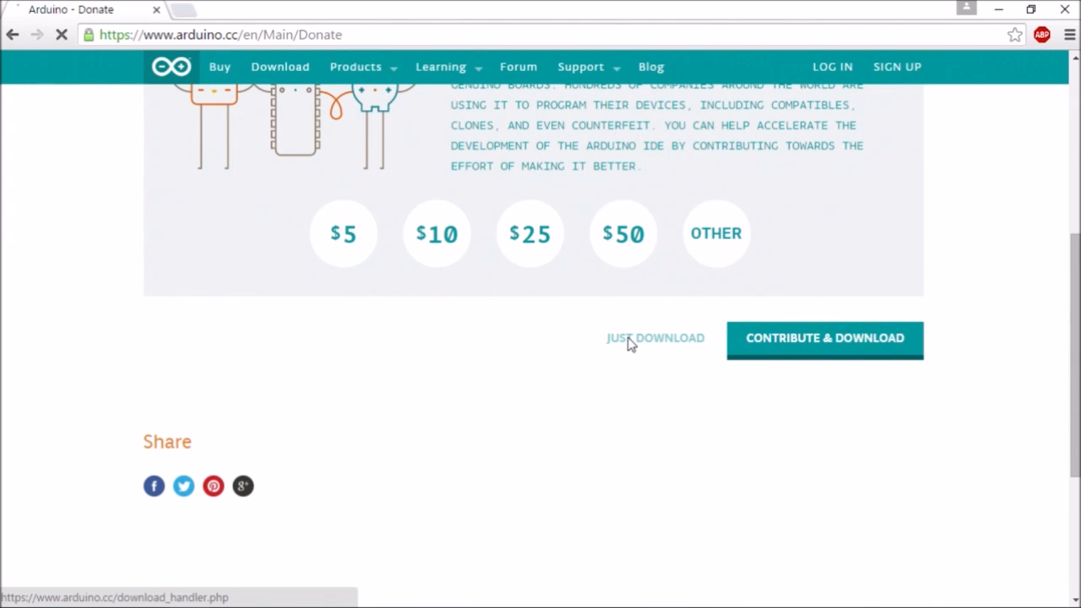
{"action": "left_click", "coordinate": [655, 338]}
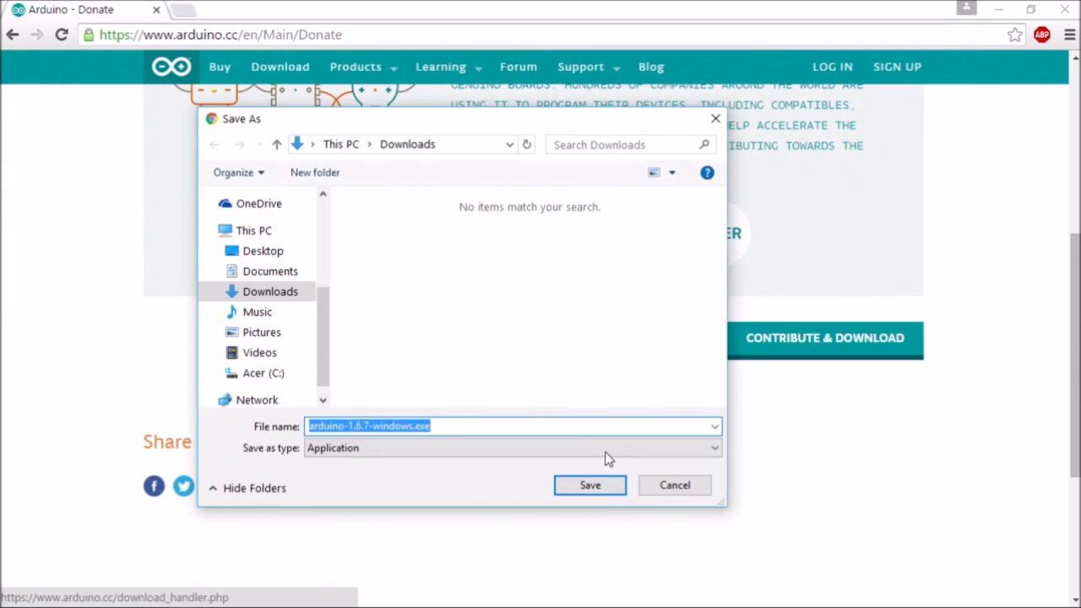
{"action": "left_click", "coordinate": [590, 485]}
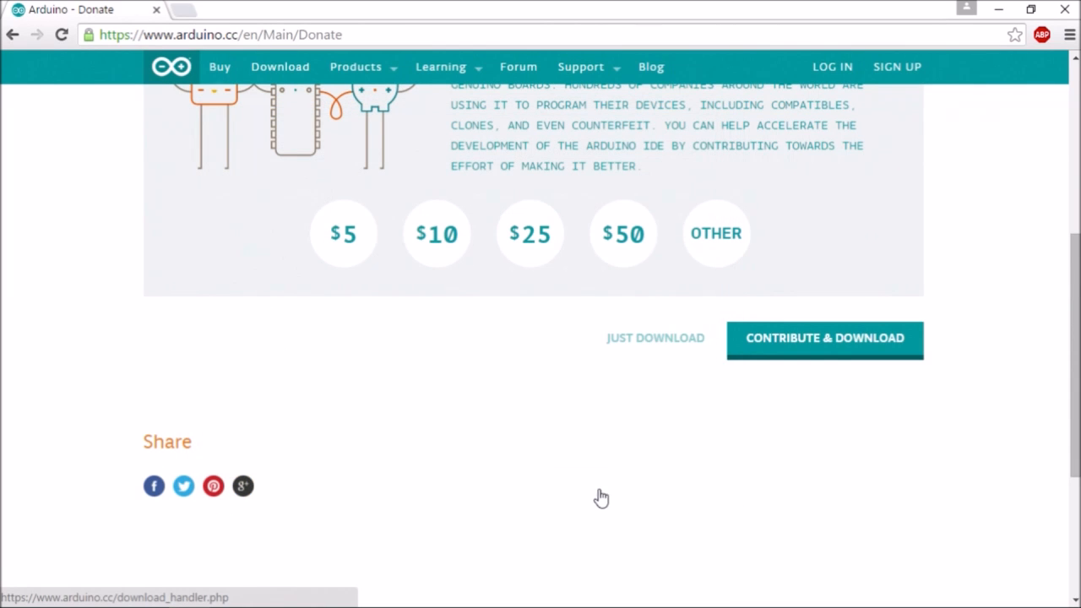
{"action": "left_click", "coordinate": [655, 338]}
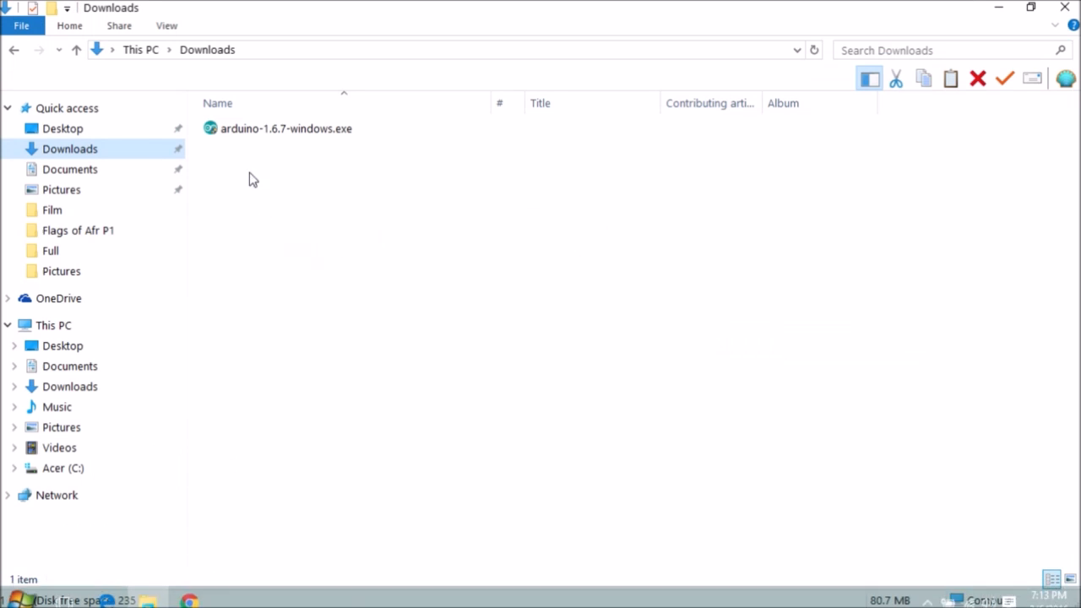
- Run the Arduino 1.6.7 installer, accepting the license, all components and the default folder
{"action": "left_click", "coordinate": [285, 128]}
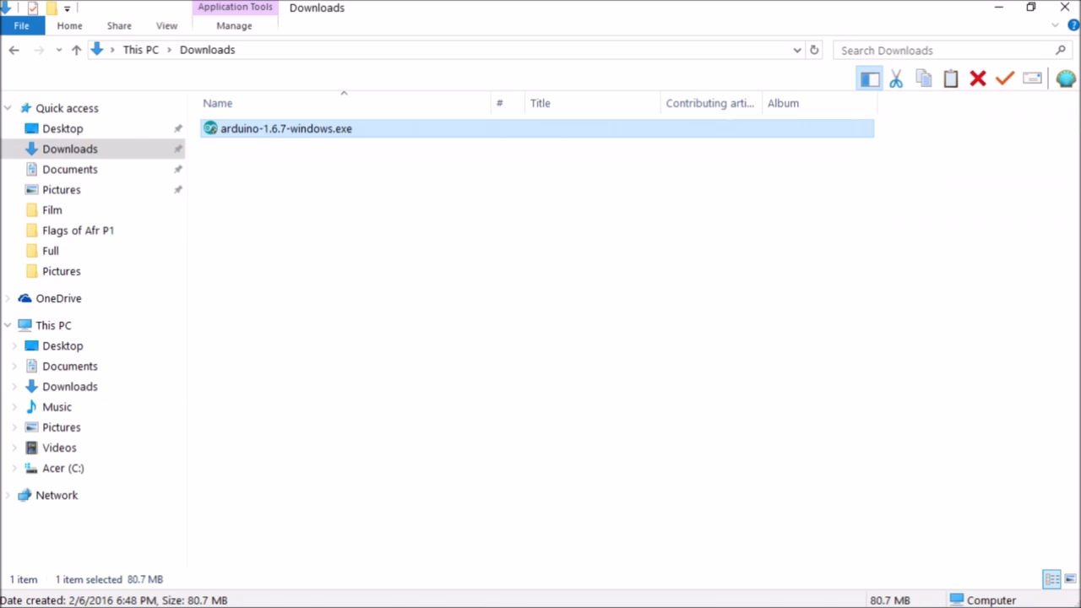
{"action": "double_click", "coordinate": [285, 129]}
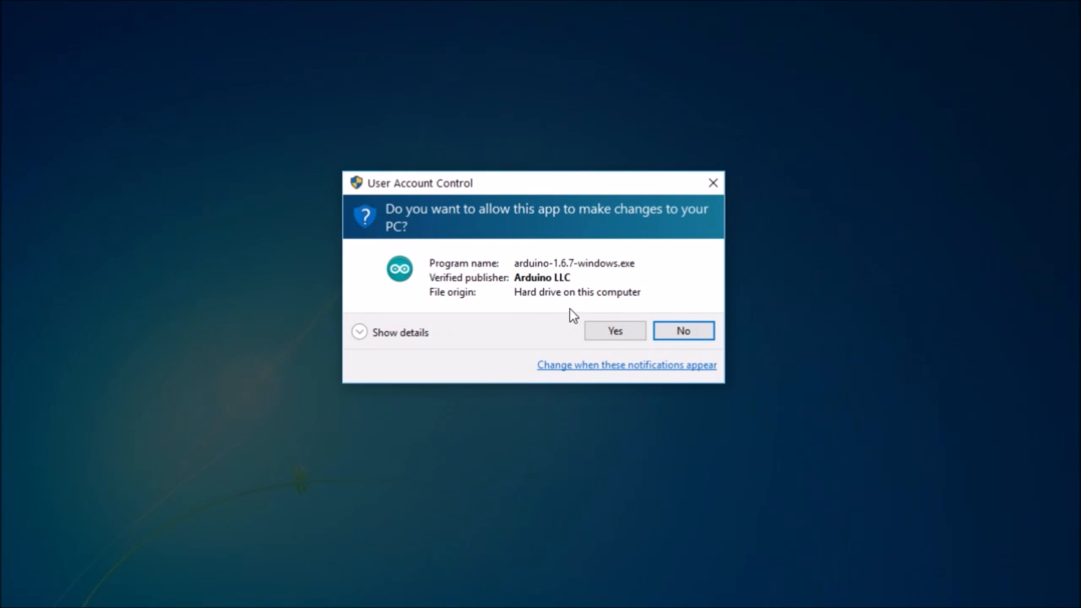
{"action": "left_click", "coordinate": [614, 331]}
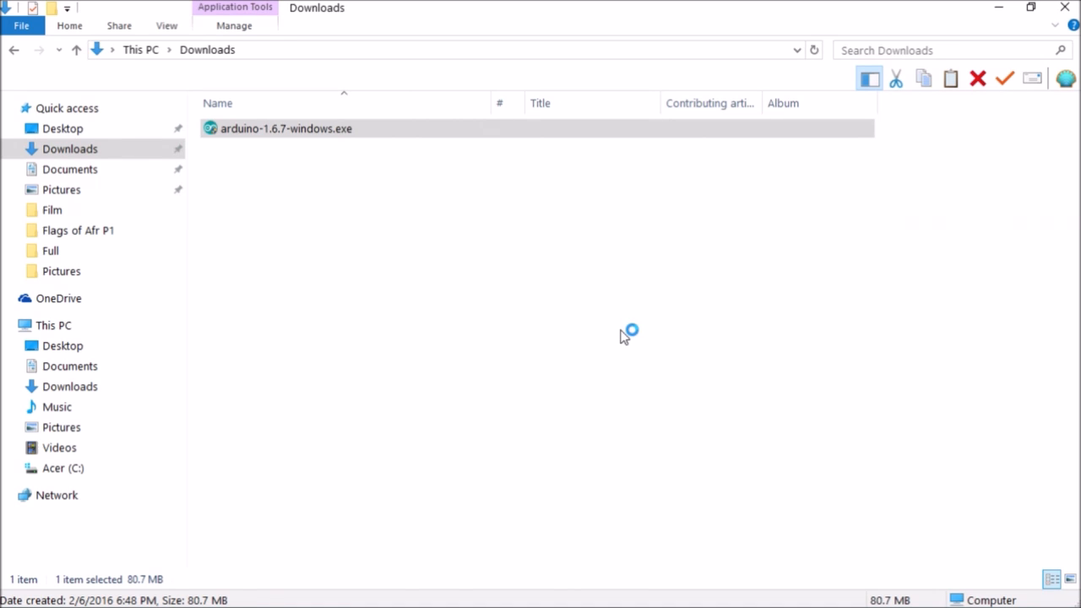
{"action": "double_click", "coordinate": [285, 128]}
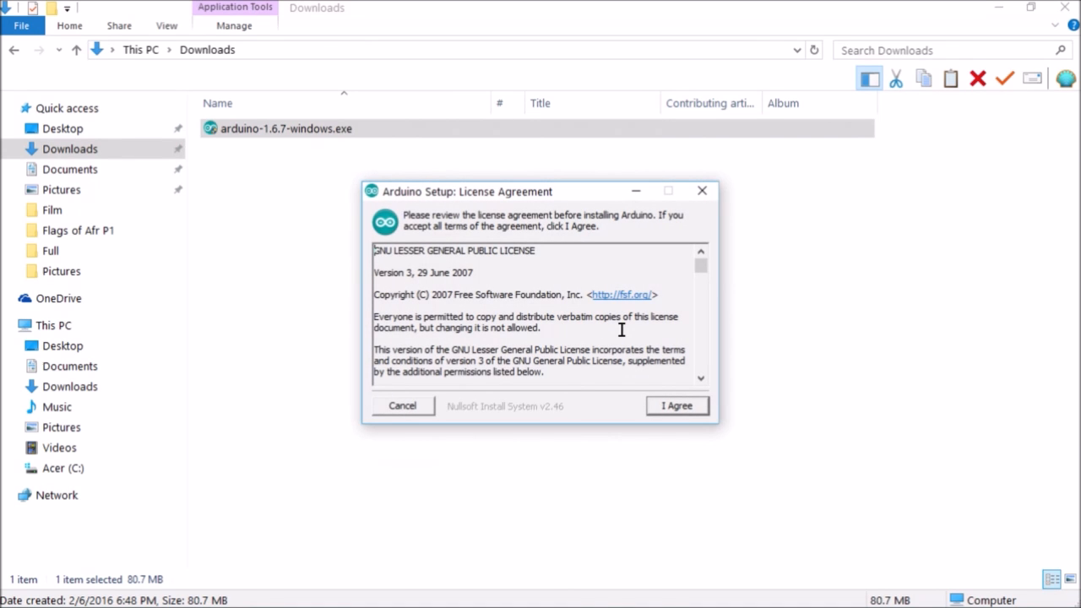
{"action": "left_click", "coordinate": [676, 406]}
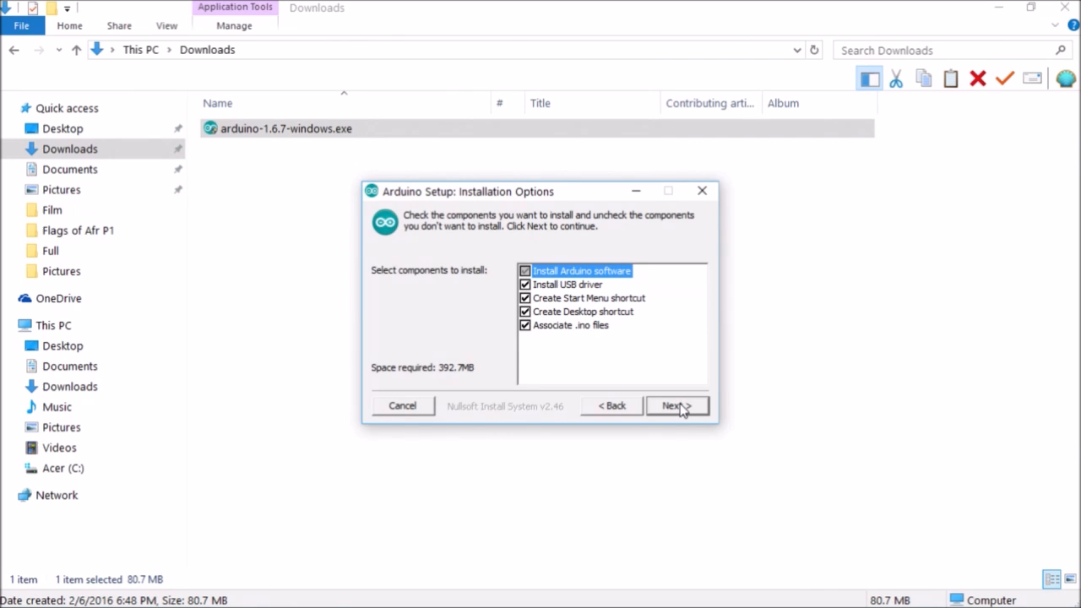
{"action": "left_click", "coordinate": [672, 405]}
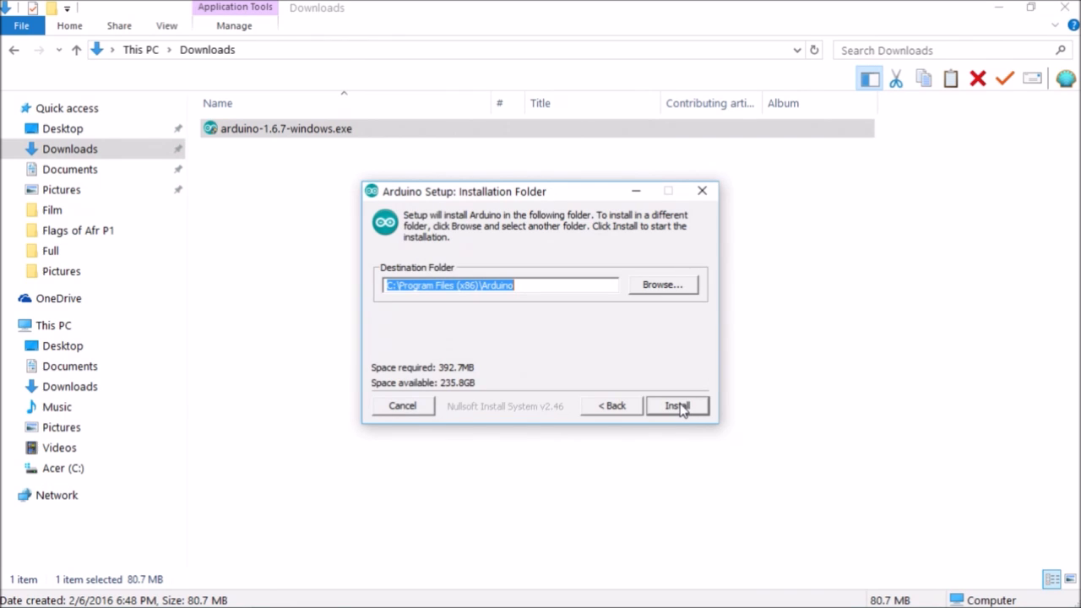
{"action": "left_click", "coordinate": [676, 405]}
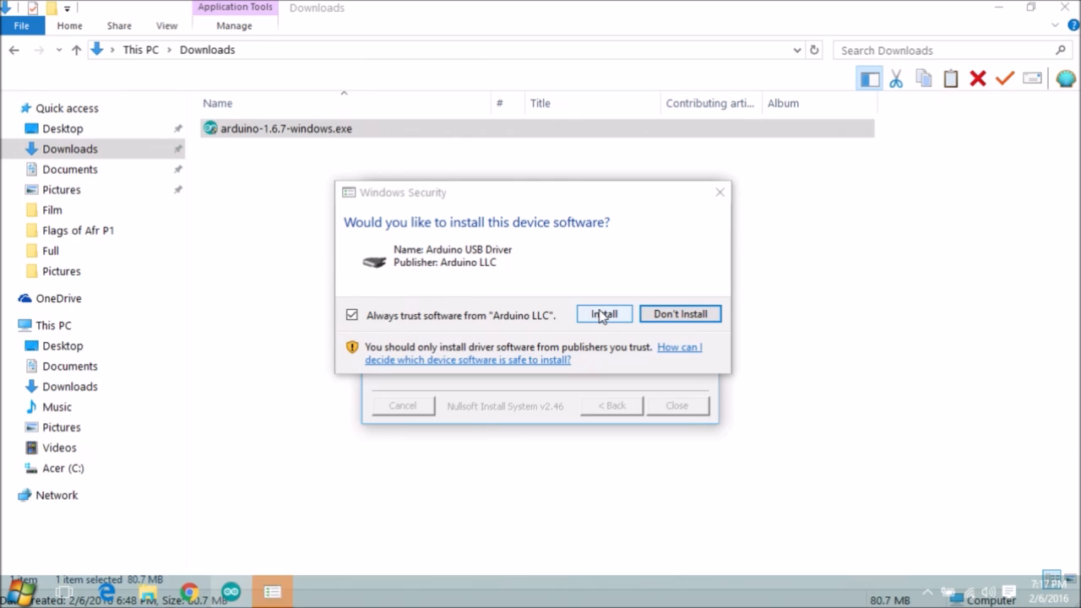
- Install the Arduino USB driver, finish setup, launch Arduino and allow Java through the firewall
{"action": "left_click", "coordinate": [603, 314]}
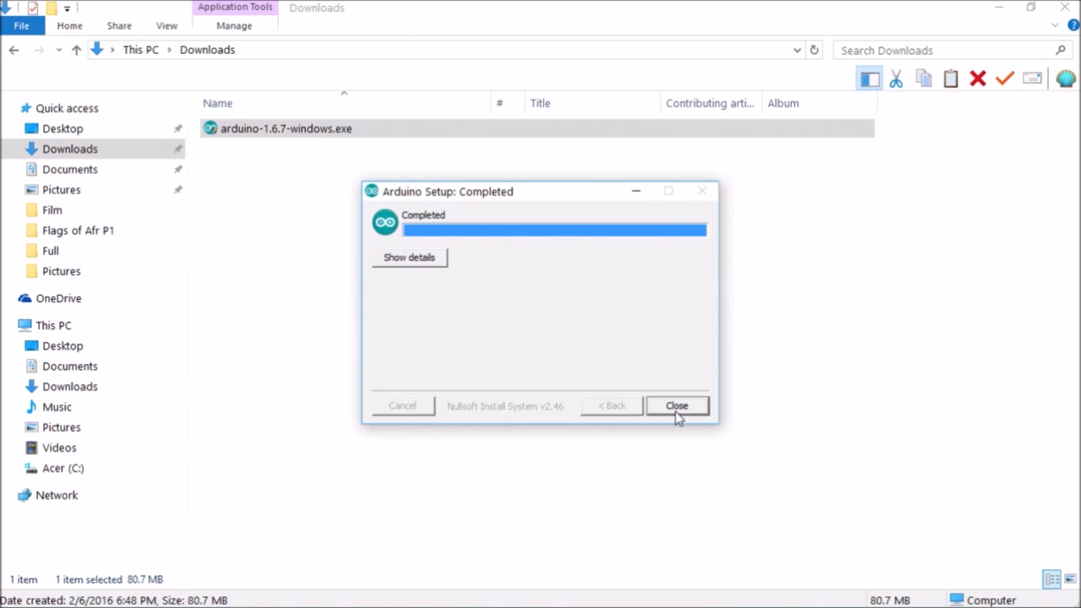
{"action": "left_click", "coordinate": [677, 405]}
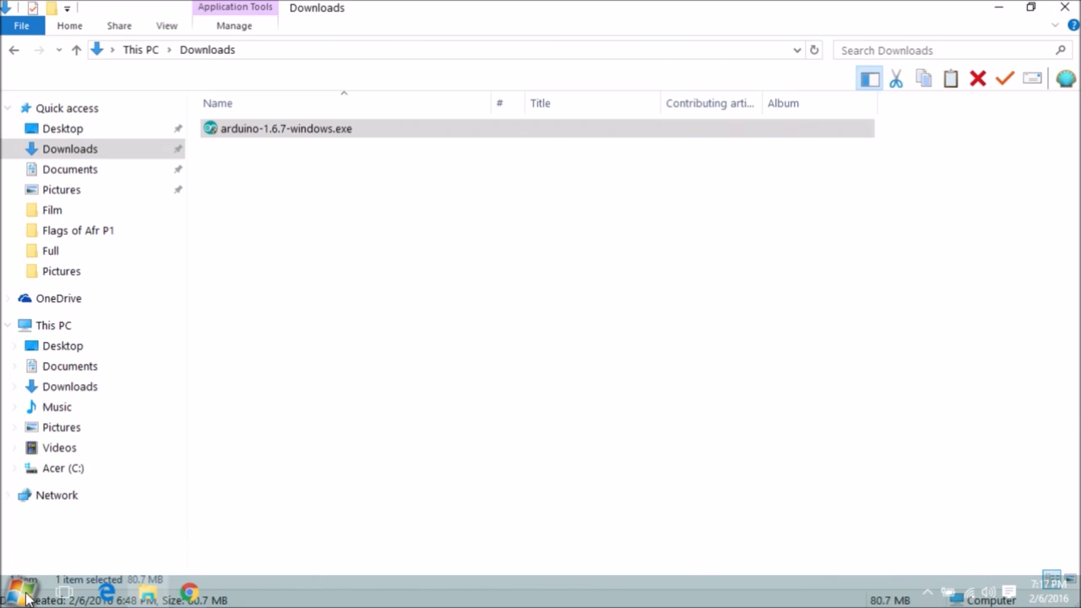
{"action": "left_click", "coordinate": [17, 591]}
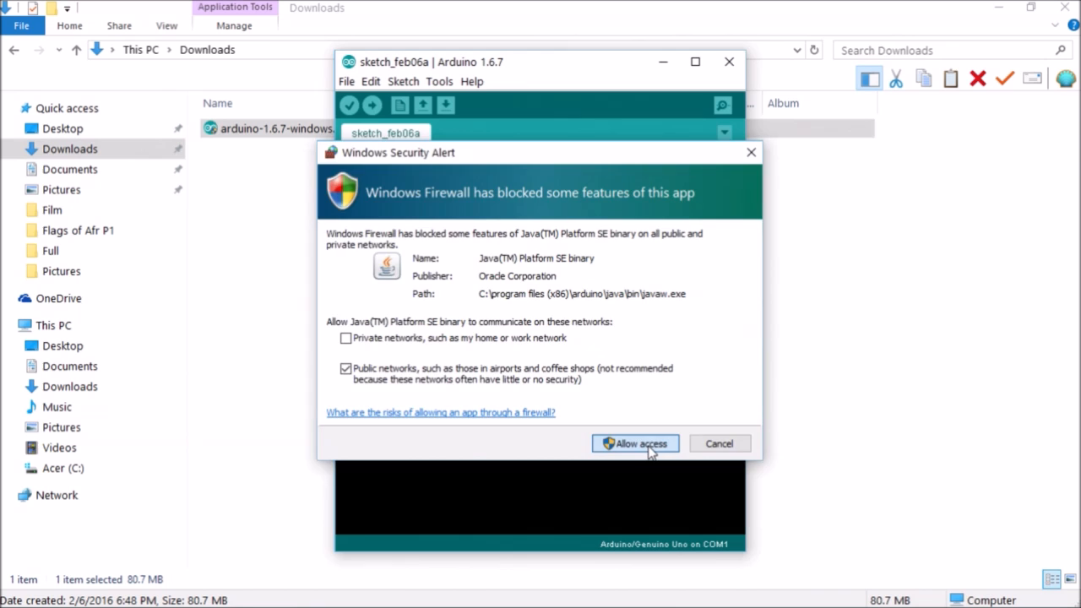
{"action": "left_click", "coordinate": [634, 443]}
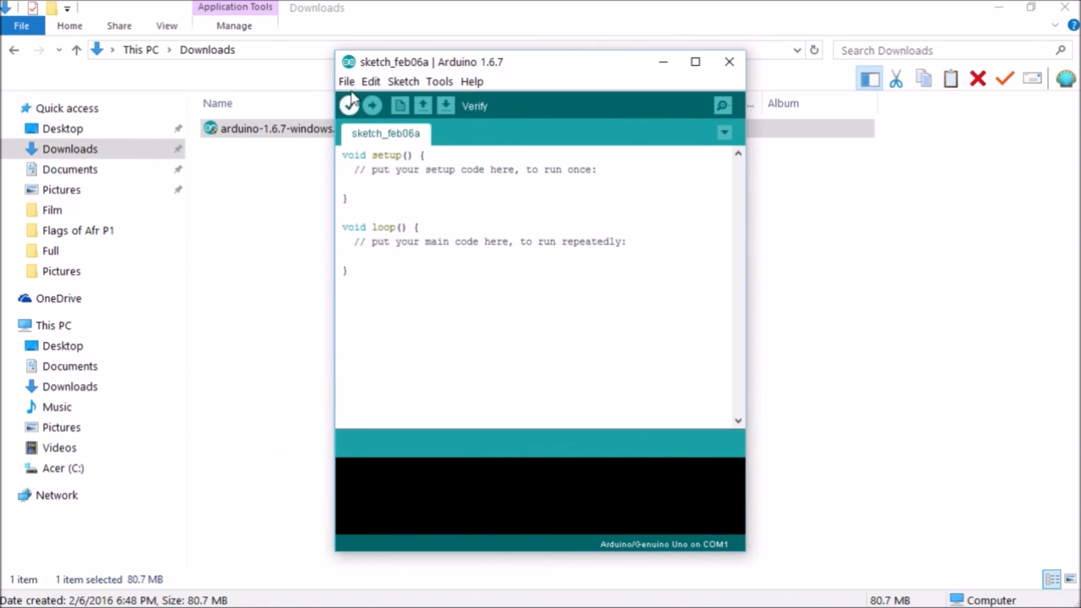
{"action": "left_click", "coordinate": [471, 81]}
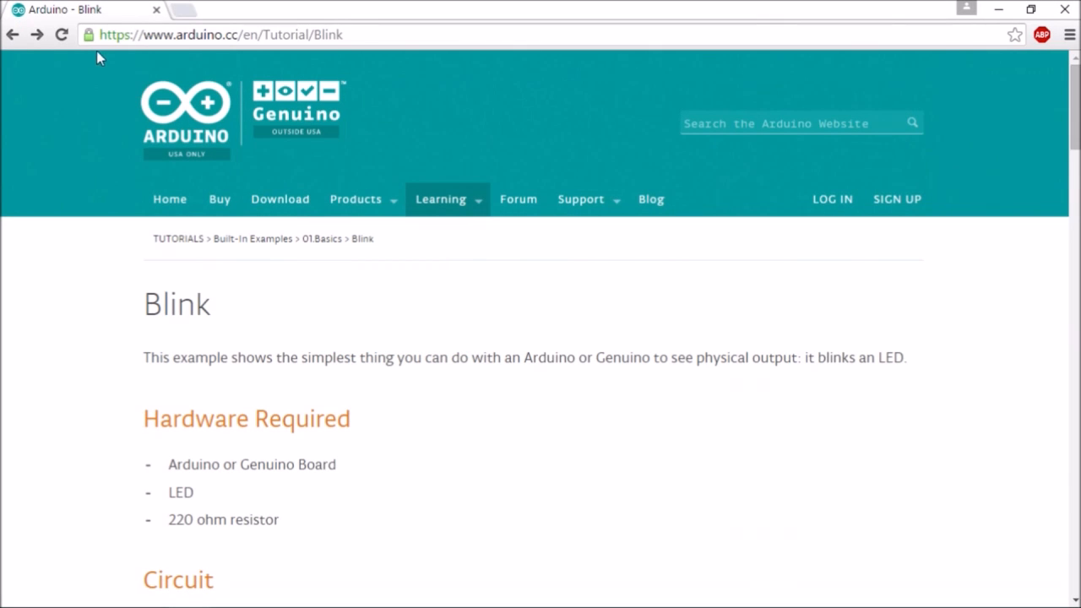
{"action": "mouse_move", "coordinate": [687, 165]}
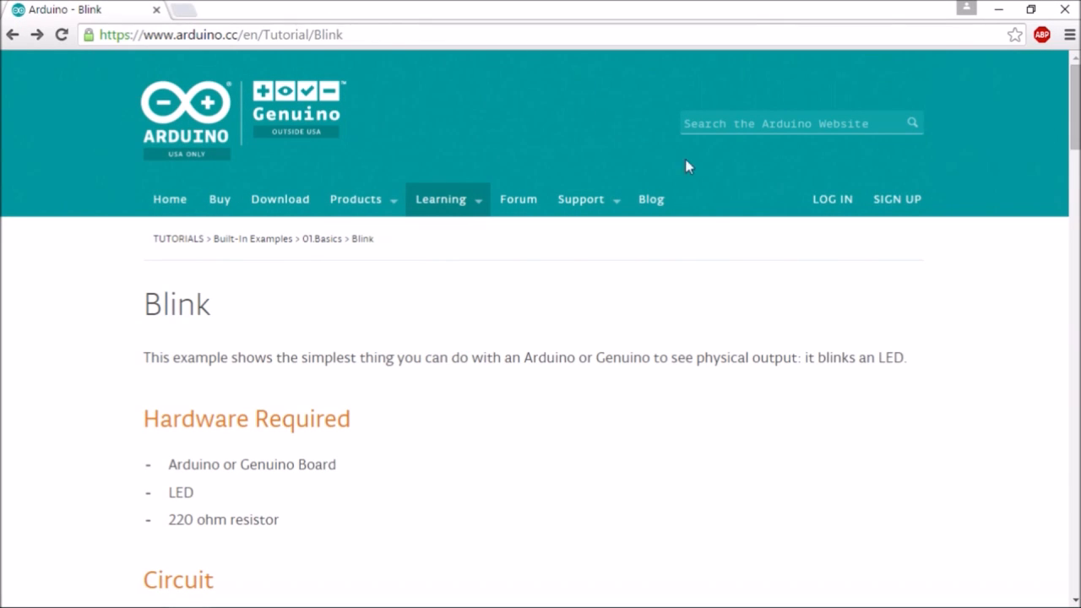
- Copy the Blink tutorial code from void setup() through the closing brace of loop()
{"action": "scroll", "scroll_direction": "down", "scroll_amount": 3}
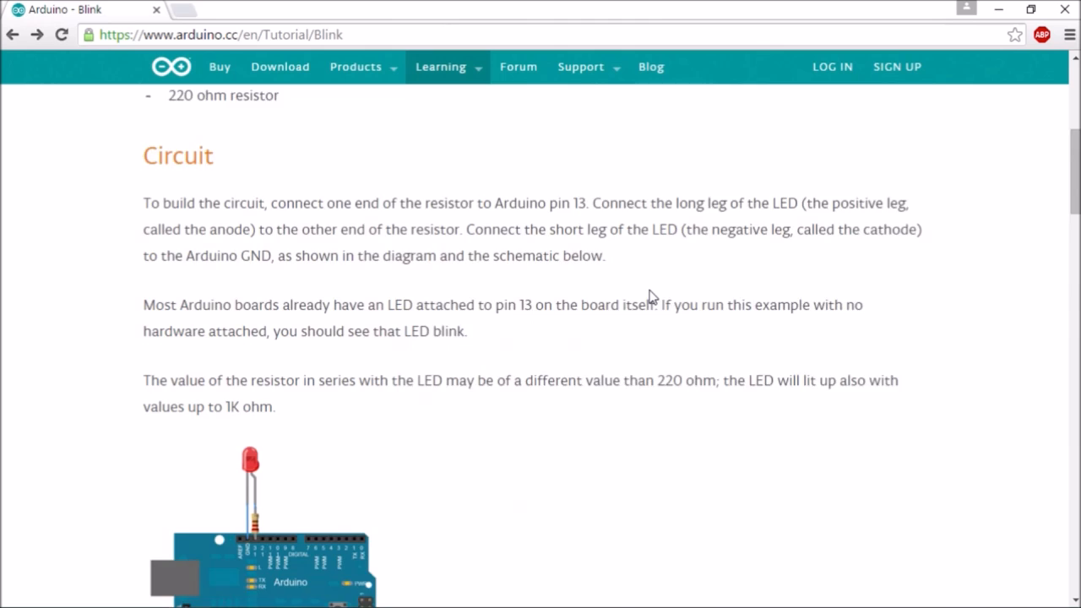
{"action": "scroll", "scroll_direction": "down", "scroll_amount": 3}
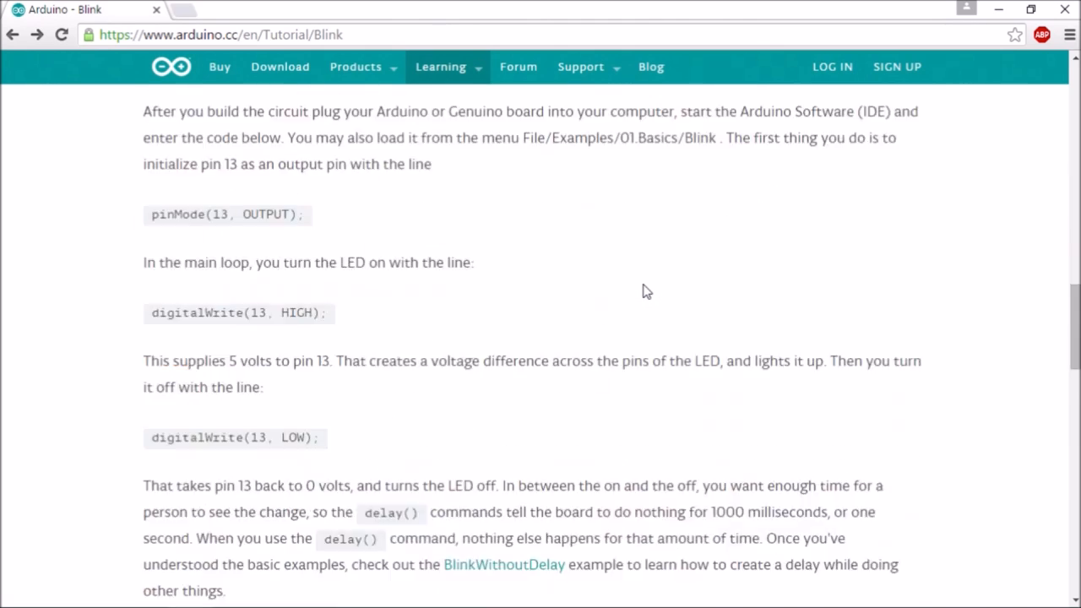
{"action": "scroll", "scroll_direction": "down", "scroll_amount": 3}
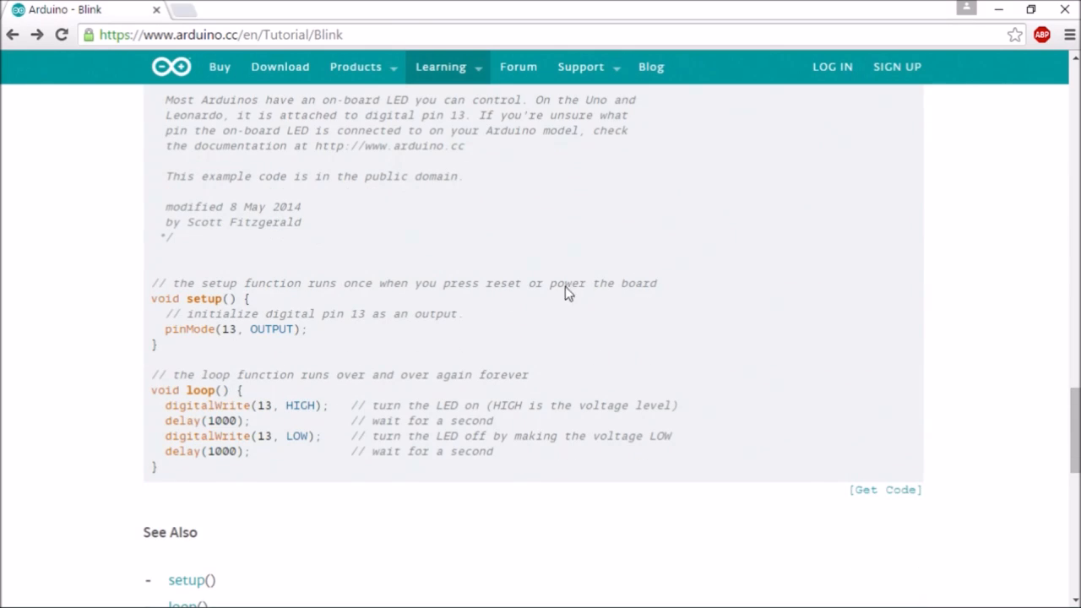
{"action": "left_click_drag", "start_coordinate": [152, 298], "coordinate": [177, 313]}
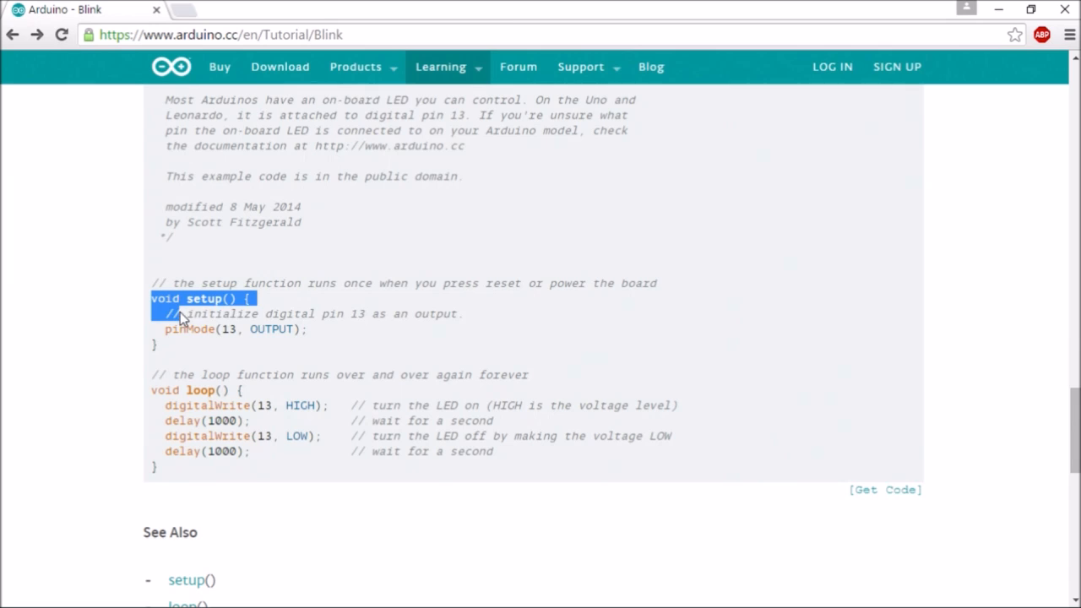
{"action": "left_click_drag", "start_coordinate": [182, 319], "coordinate": [177, 467]}
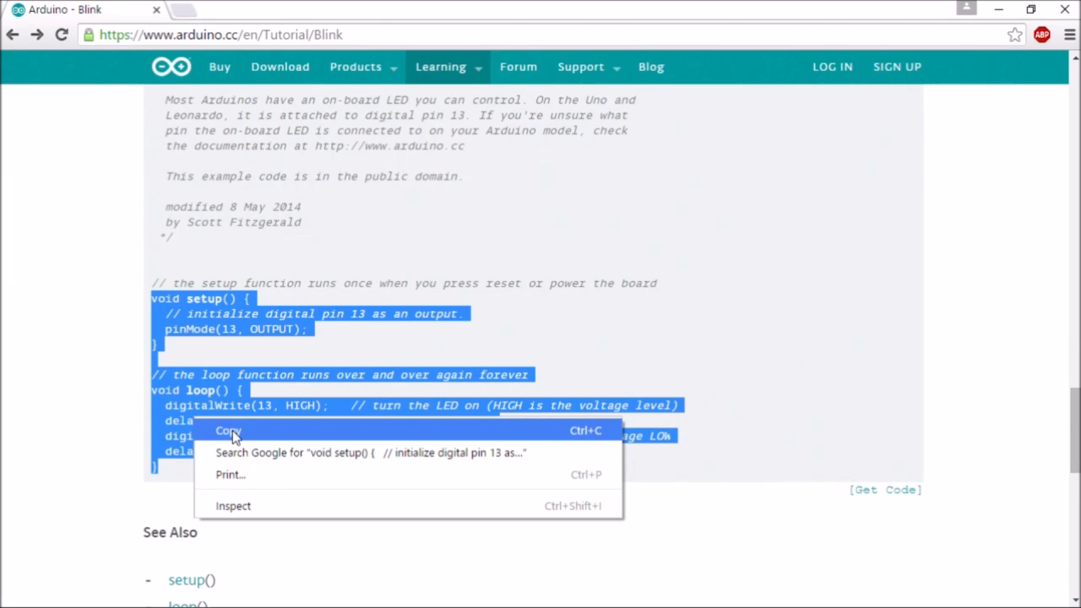
{"action": "left_click", "coordinate": [228, 430]}
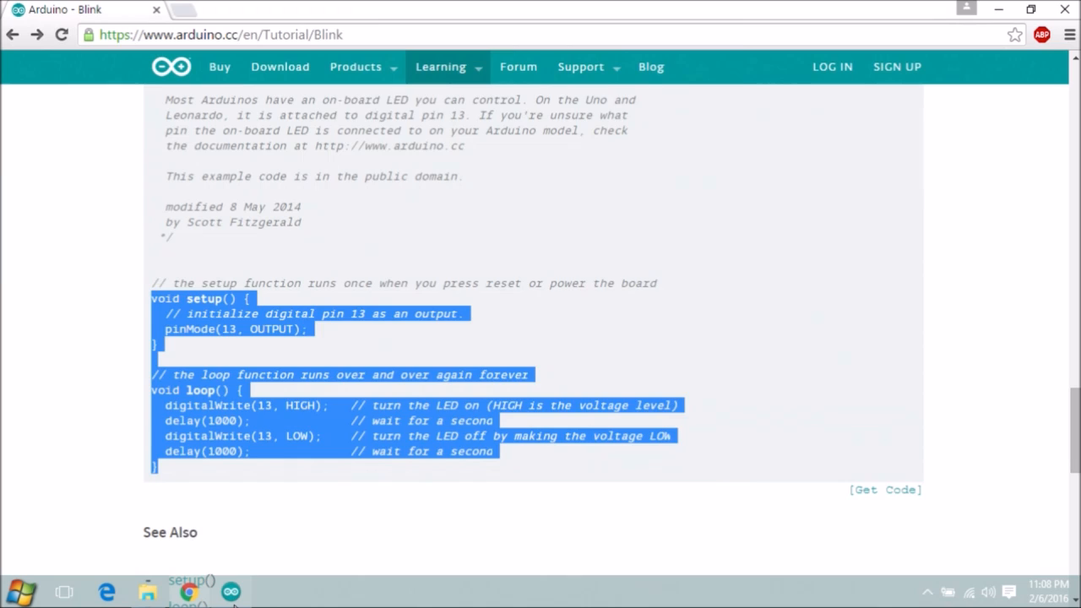
{"action": "left_click", "coordinate": [229, 591]}
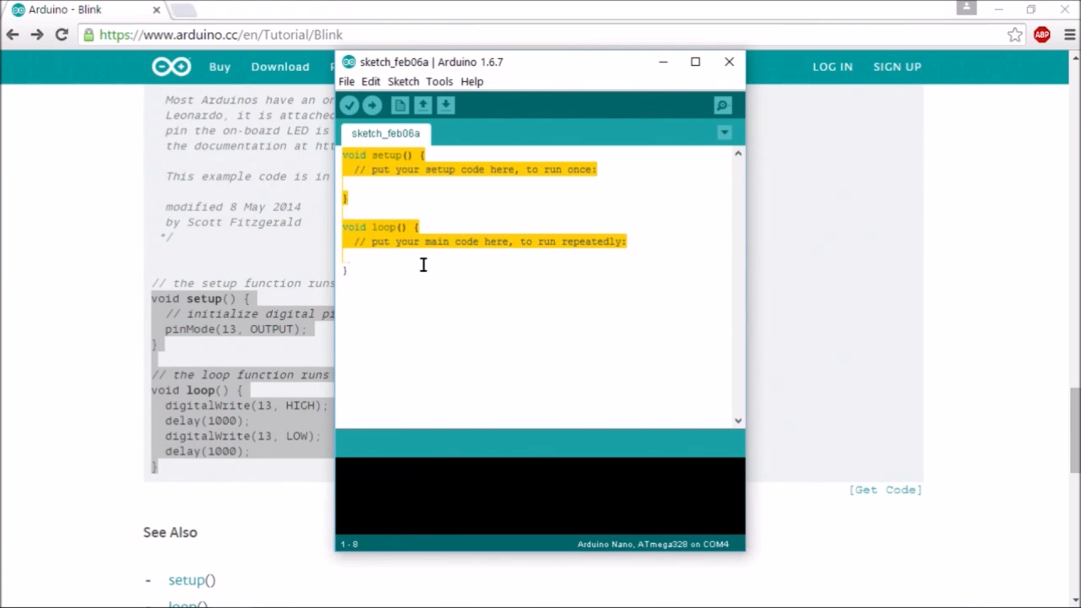
- Replace the template sketch with the Blink code and select Arduino Nano on COM4
{"action": "key", "text": "Delete"}
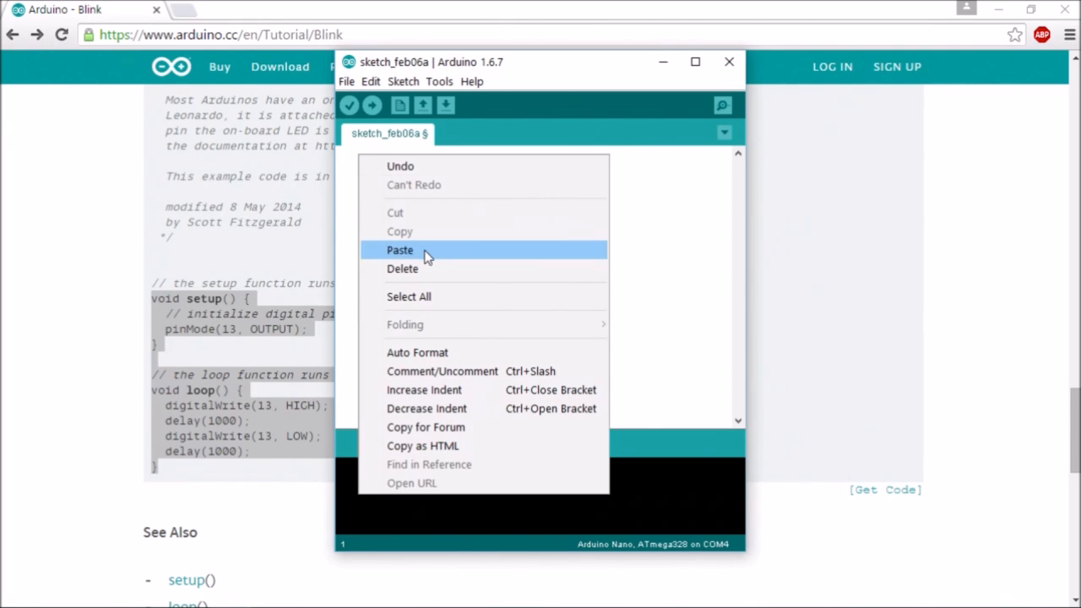
{"action": "left_click", "coordinate": [399, 250]}
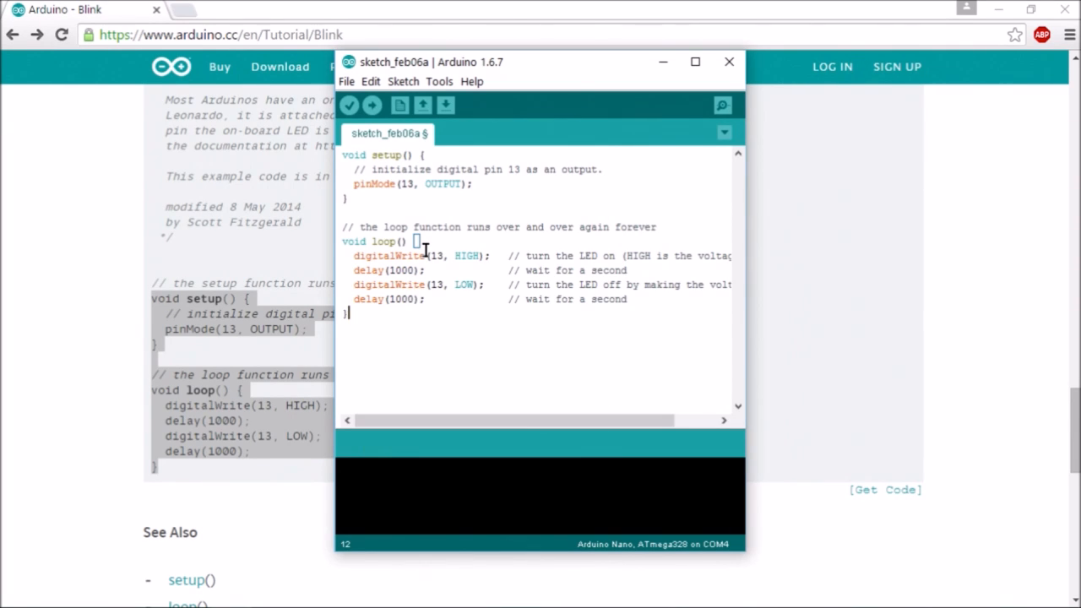
{"action": "left_click", "coordinate": [438, 81]}
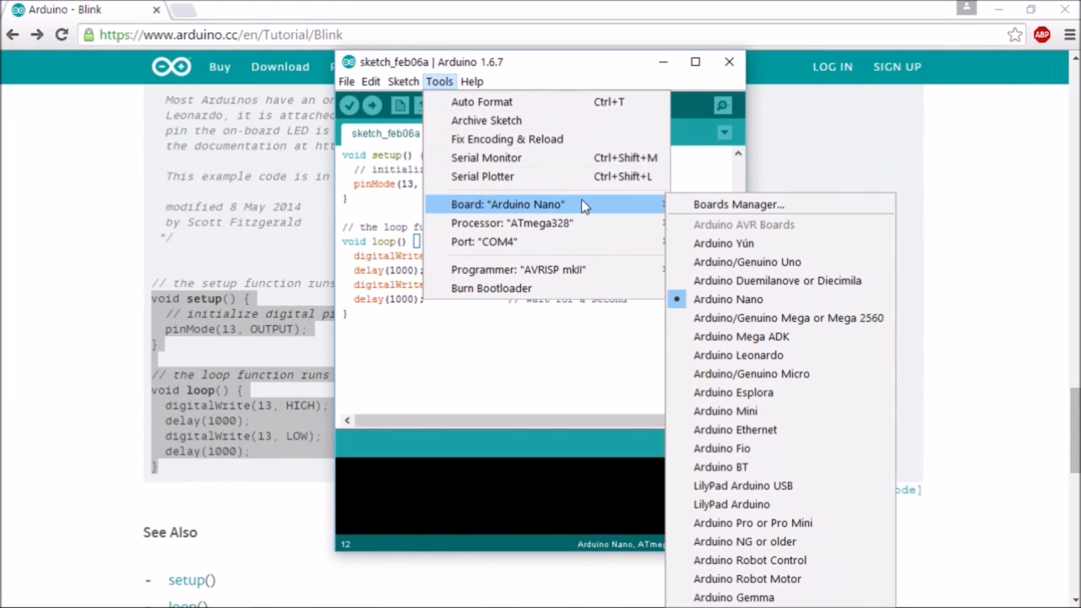
{"action": "mouse_move", "coordinate": [566, 223]}
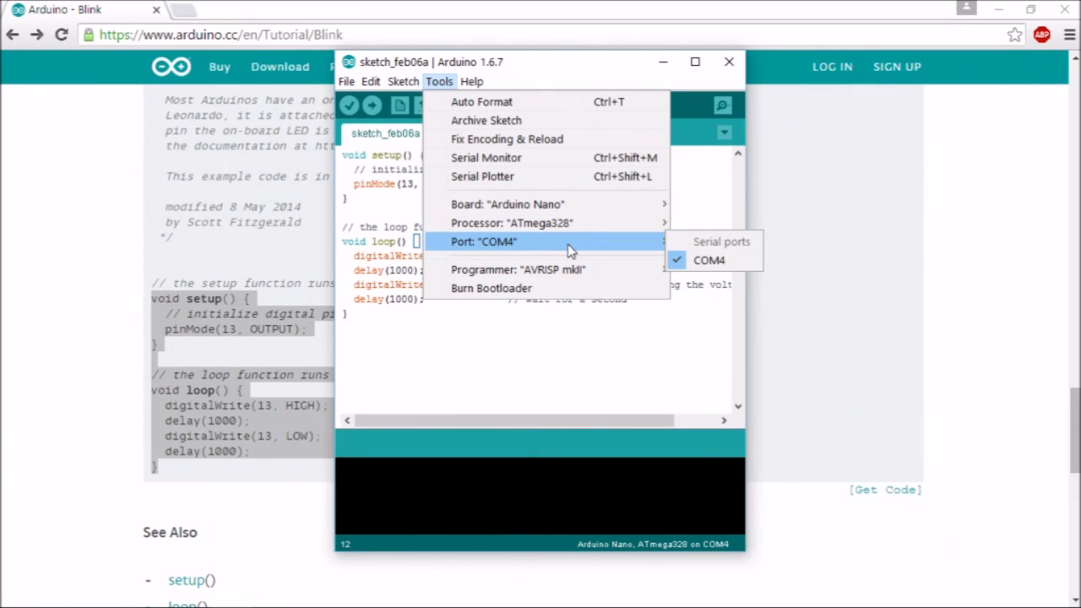
{"action": "mouse_move", "coordinate": [570, 253]}
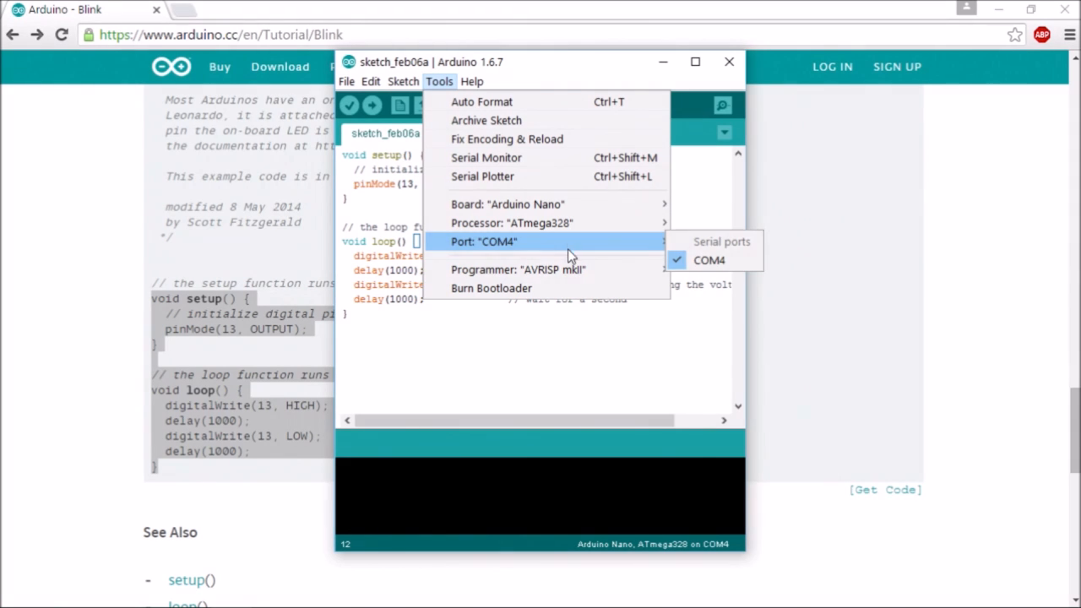
{"action": "left_click", "coordinate": [709, 259]}
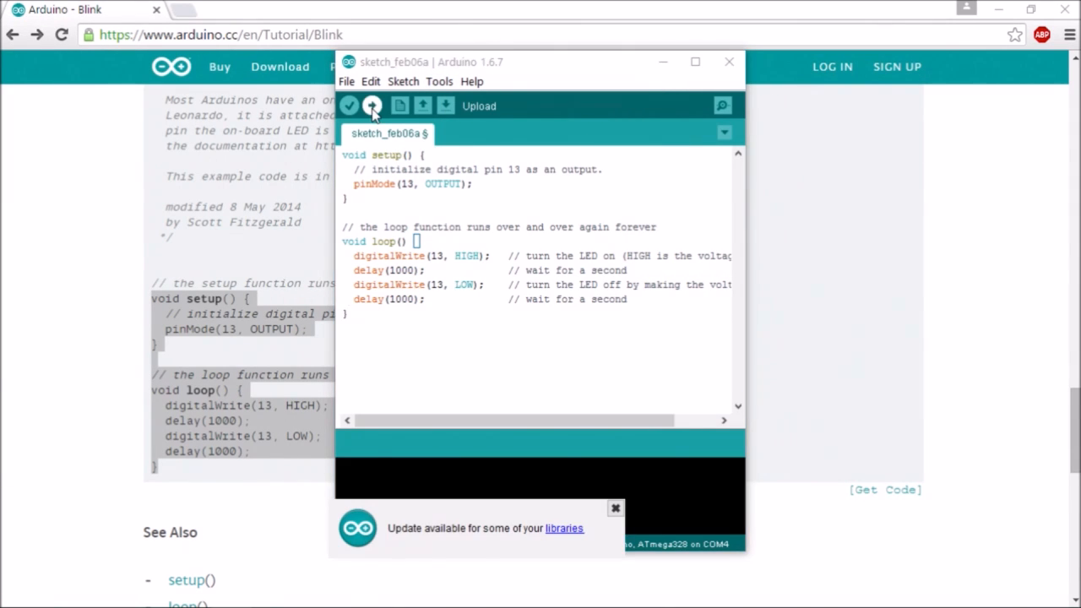
- Upload the Blink sketch to the Nano, saving it under its default name
{"action": "left_click", "coordinate": [372, 105]}
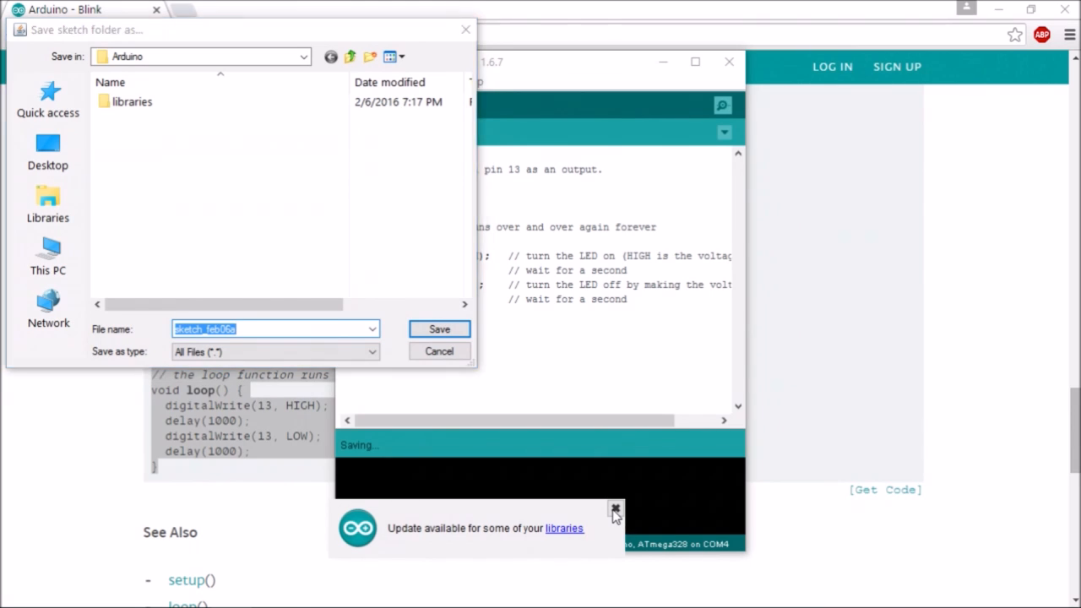
{"action": "left_click", "coordinate": [439, 328]}
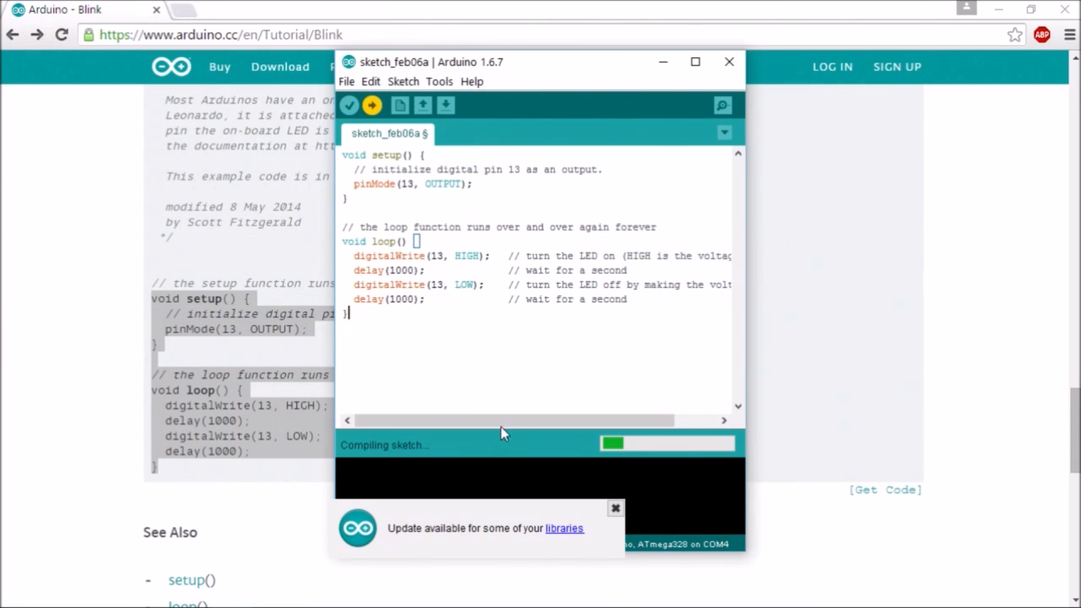
{"action": "left_click", "coordinate": [615, 508]}
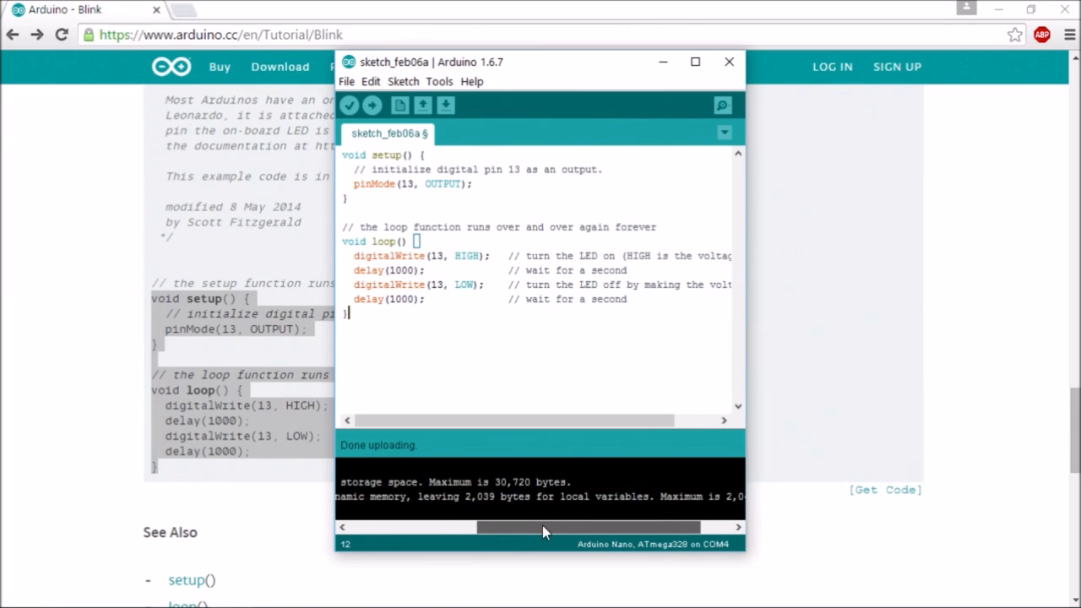
{"action": "left_click_drag", "start_coordinate": [544, 526], "coordinate": [437, 526]}
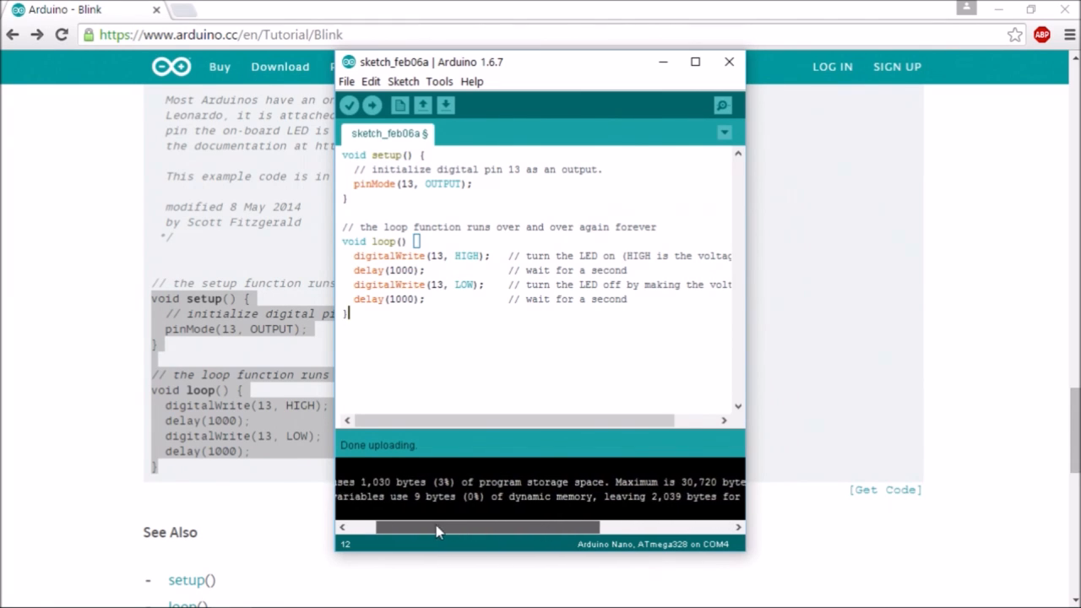